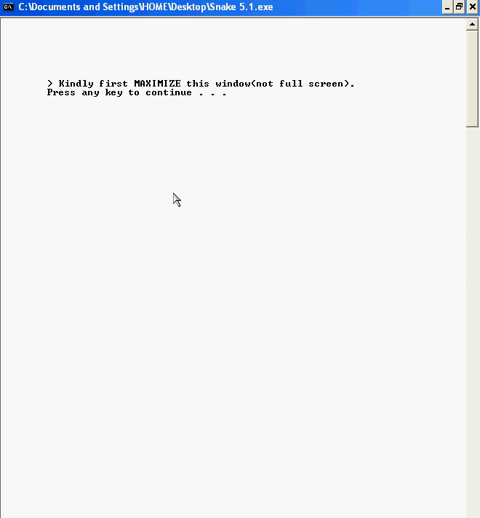
mouse_move(181, 125)
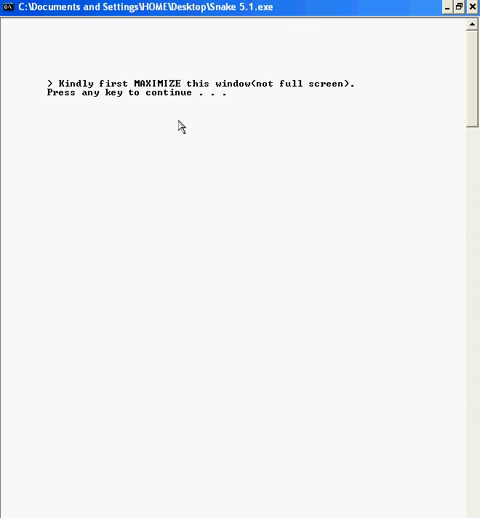
mouse_move(221, 121)
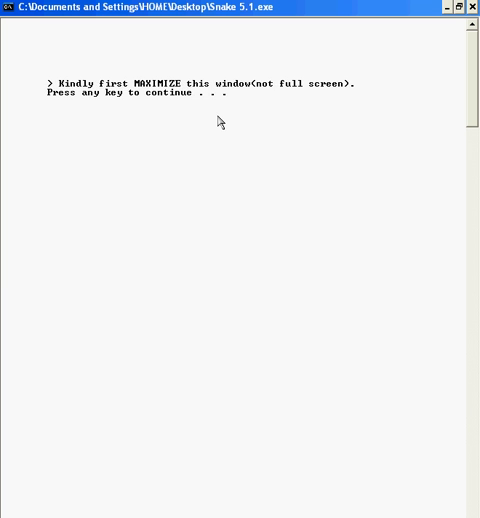
Dismiss the maximize notice to reach the Snake World welcome and loading screen
key("enter")
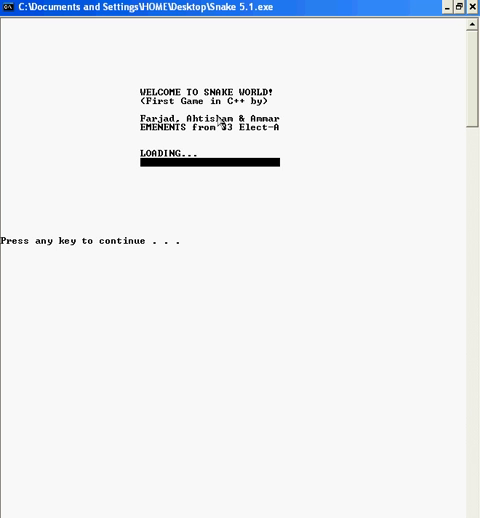
Continue past the welcome screen, choose snake type 1, and enter difficulty 3 (DIFFICULT)
key("enter")
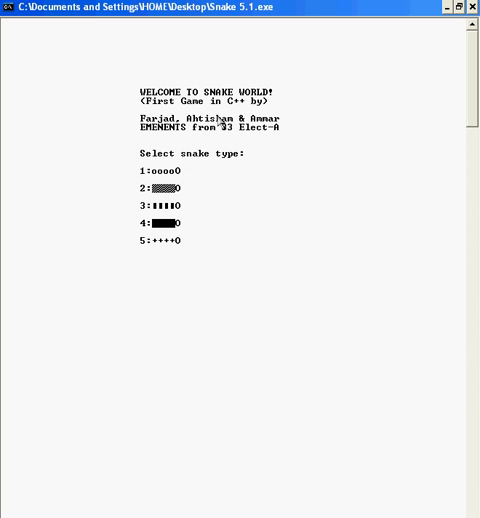
type("1")
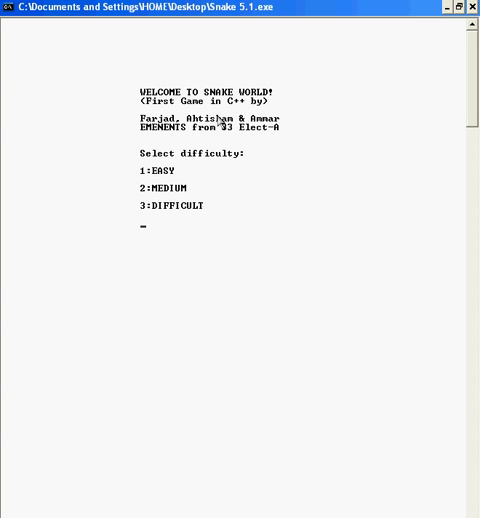
type("3")
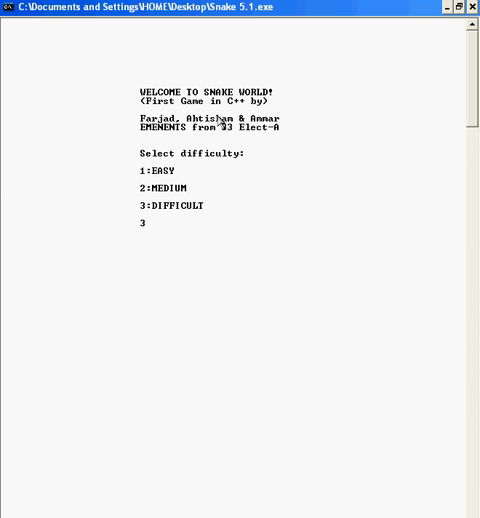
Start the DIFFICULT game and steer down and left through level 1 to Level 2
key("enter")
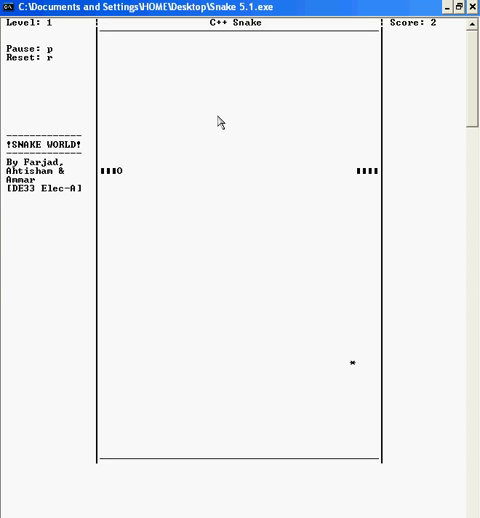
key("Down")
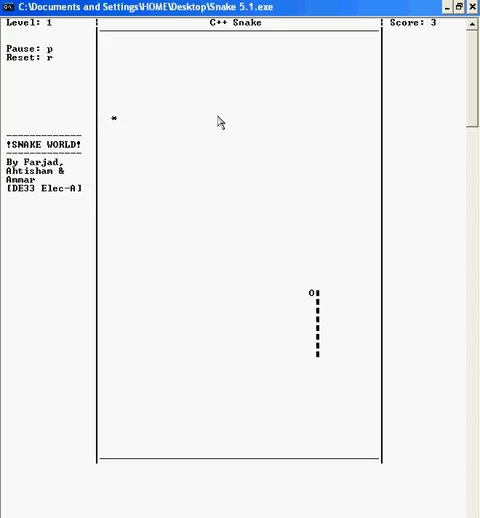
key("Left")
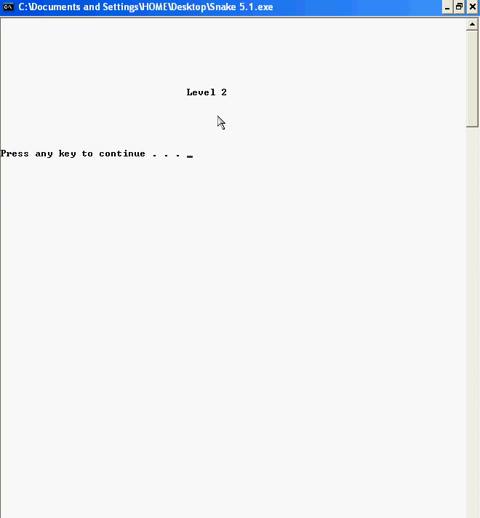
Leave the Level 2 announcement and play level 2 until Level 3 appears
key("space")
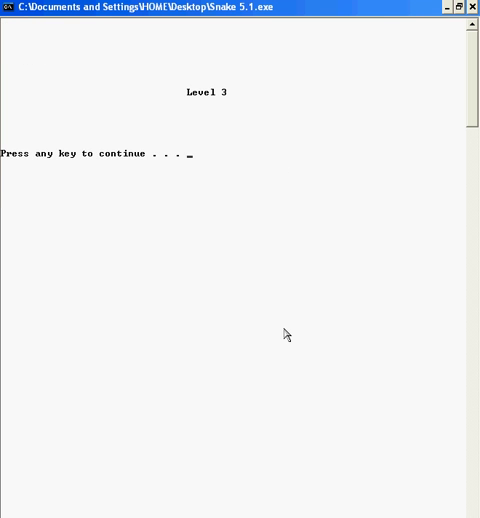
Leave the Level 3 announcement and play until the 'Want to play again? (y/n)' prompt
key("space")
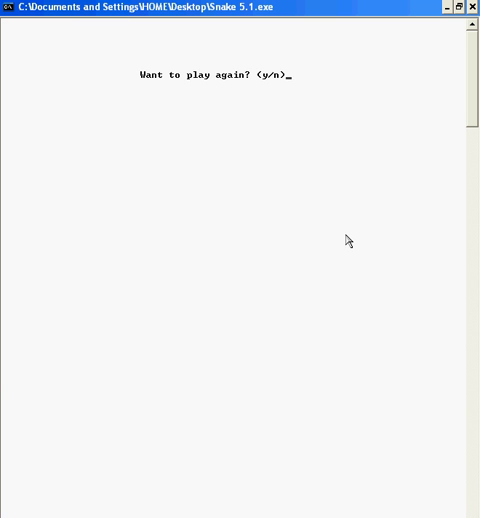
Answer 'y' to play again and choose snake type 1 for the new game
type("y")
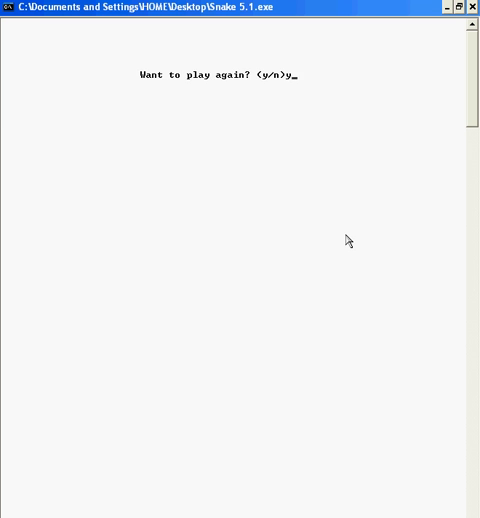
key("Return")
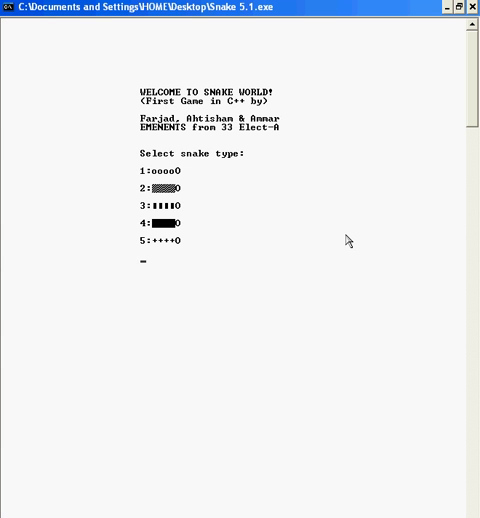
type("1")
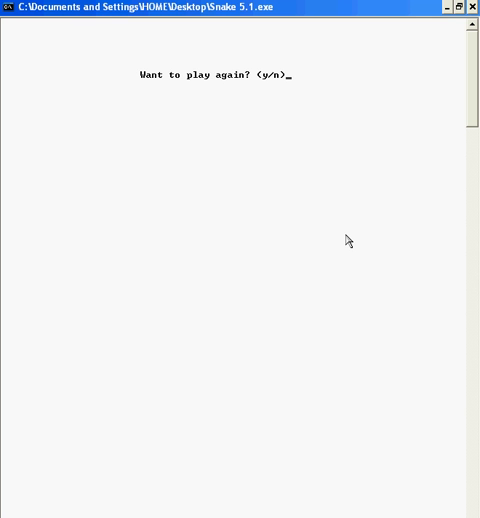
Answer 'n' at the play-again prompt to show 'Thank You for playing!'
type("n")
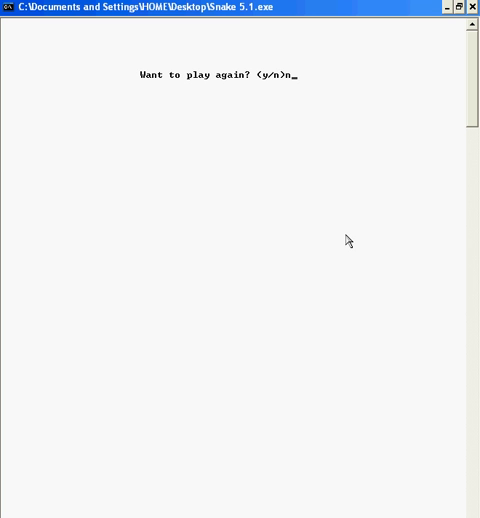
key("n")
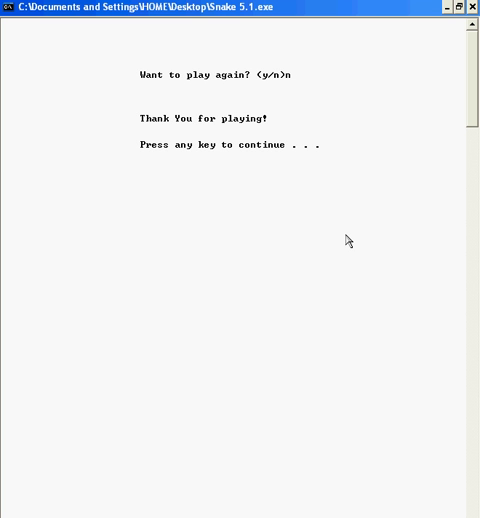